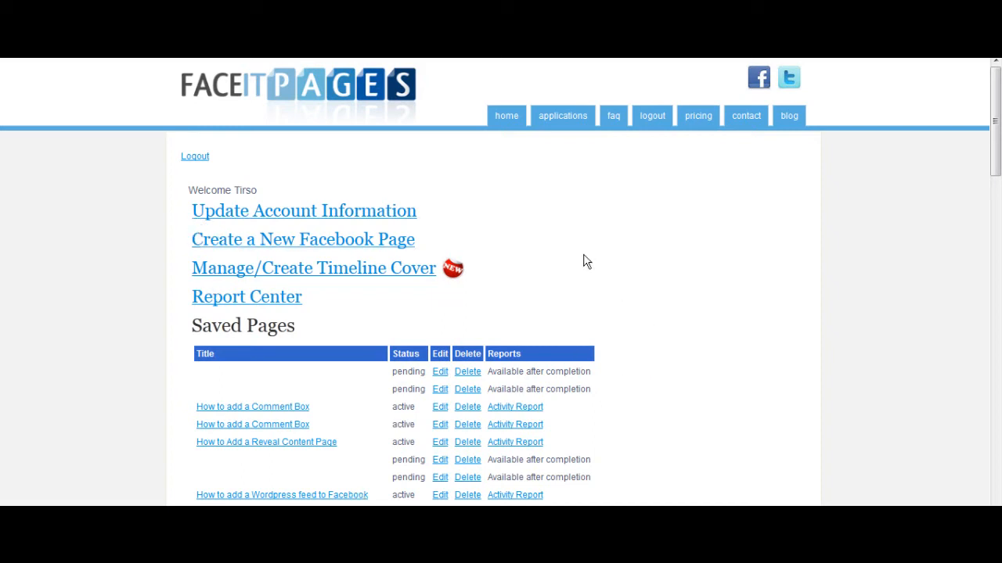
Open the saved 'How to add a Comment Box' page for editing from the members home
click(302, 240)
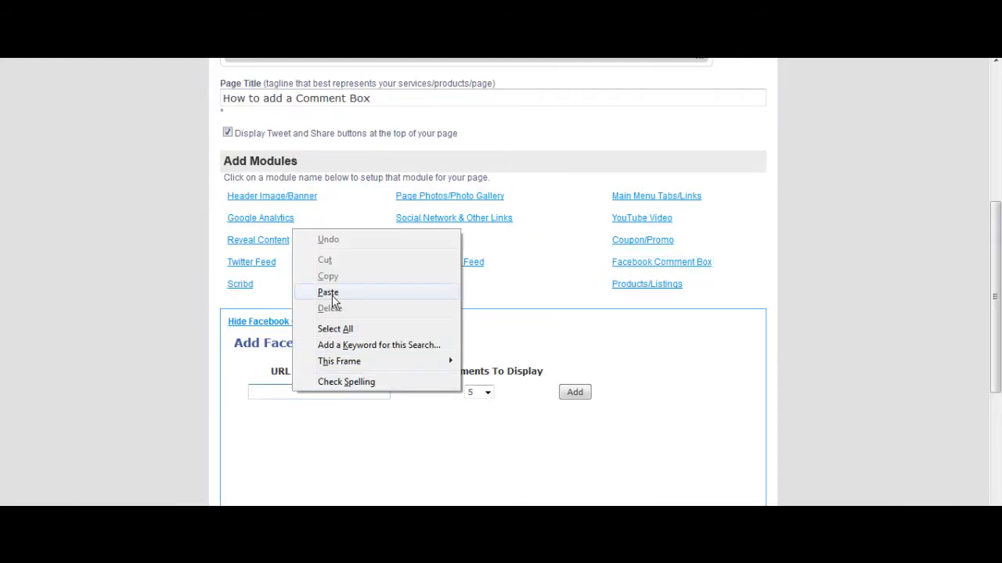
Paste the FaceItPages Facebook address as the URL to Comment On and keep 5 comments displayed
click(328, 292)
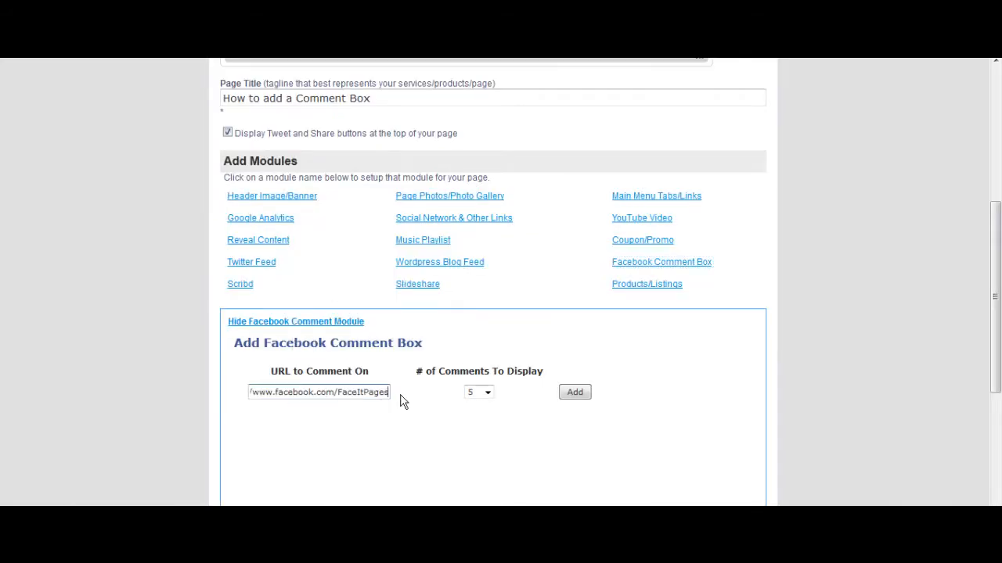
click(478, 392)
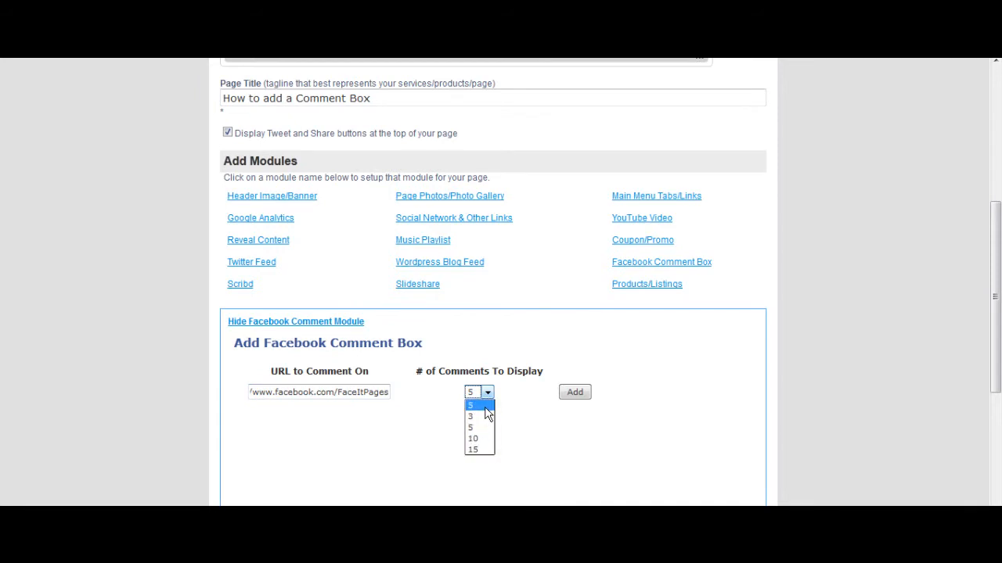
click(479, 392)
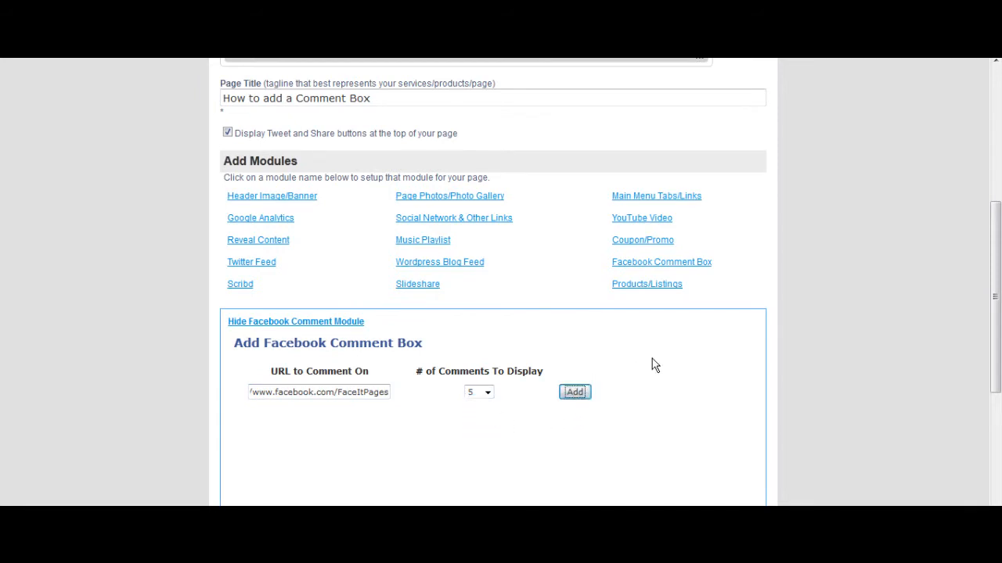
Add the Facebook Comment Box module so its live comment thread appears above the contact information
click(574, 391)
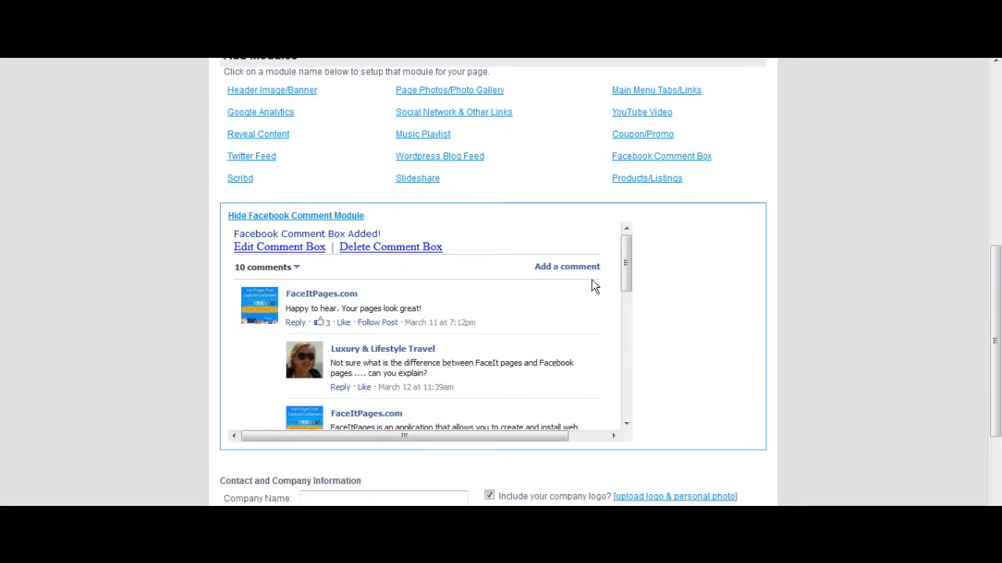
scroll(down, 3)
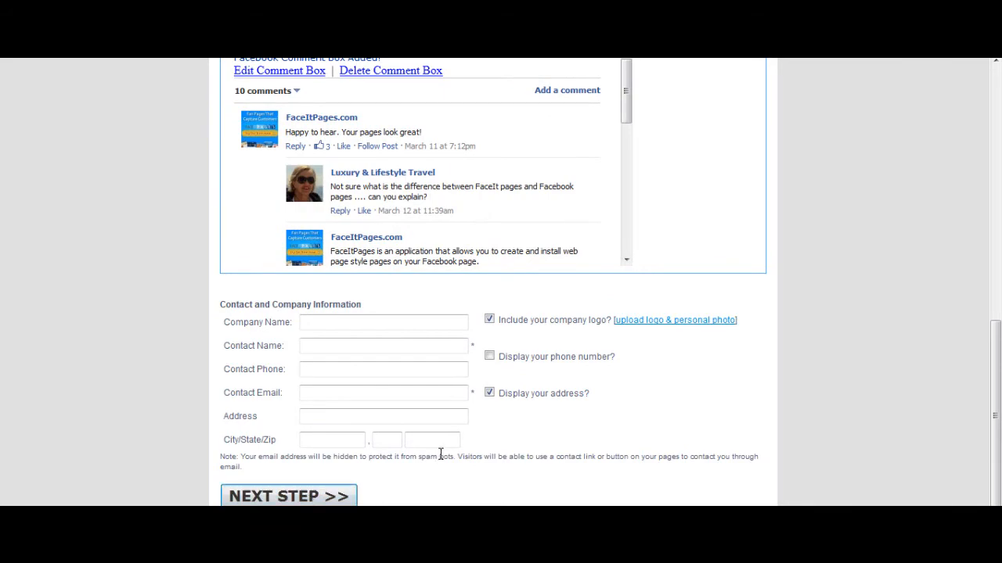
Move to the template step and review the page preview with a template chosen
click(288, 496)
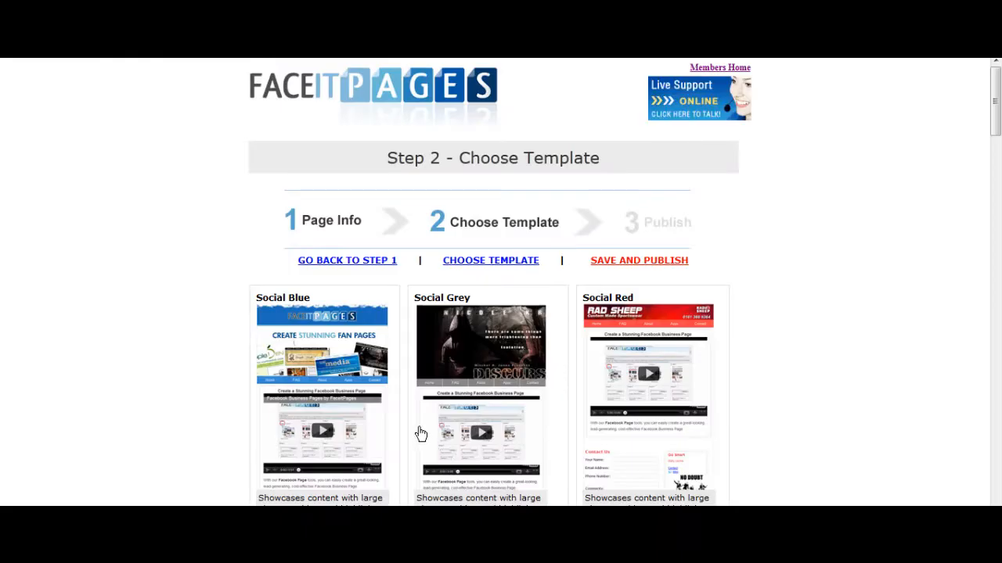
scroll(down, 3)
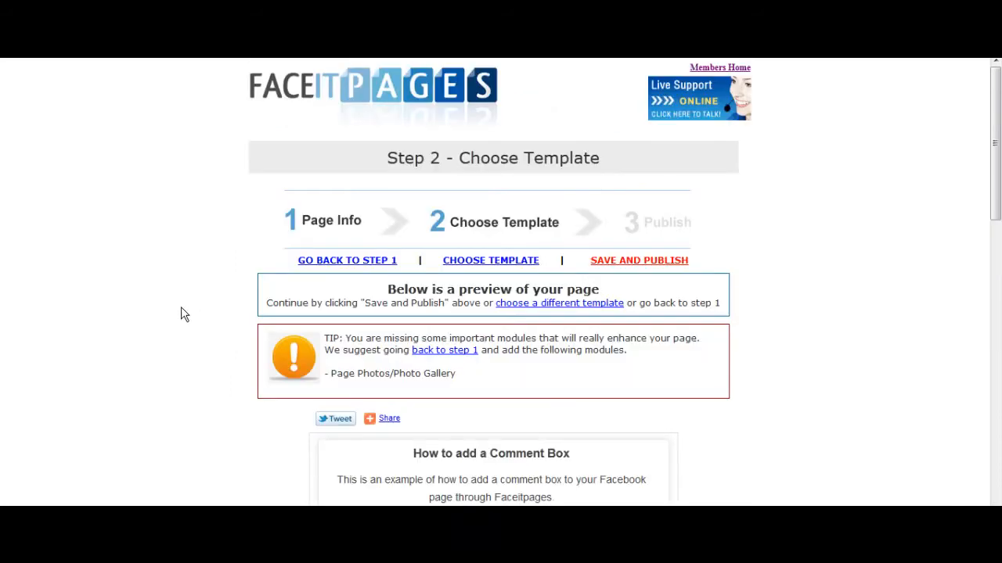
scroll(down, 3)
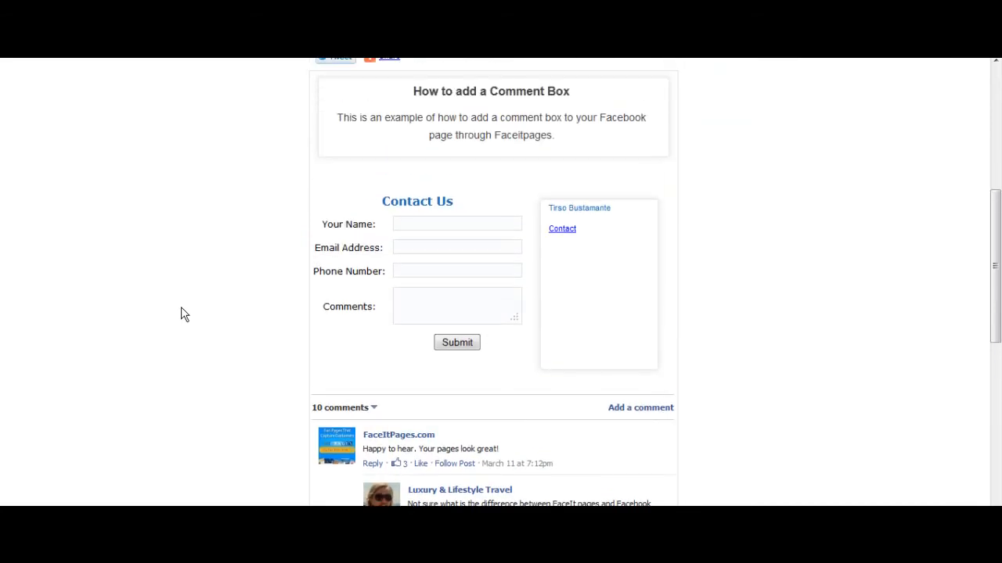
scroll(down, 3)
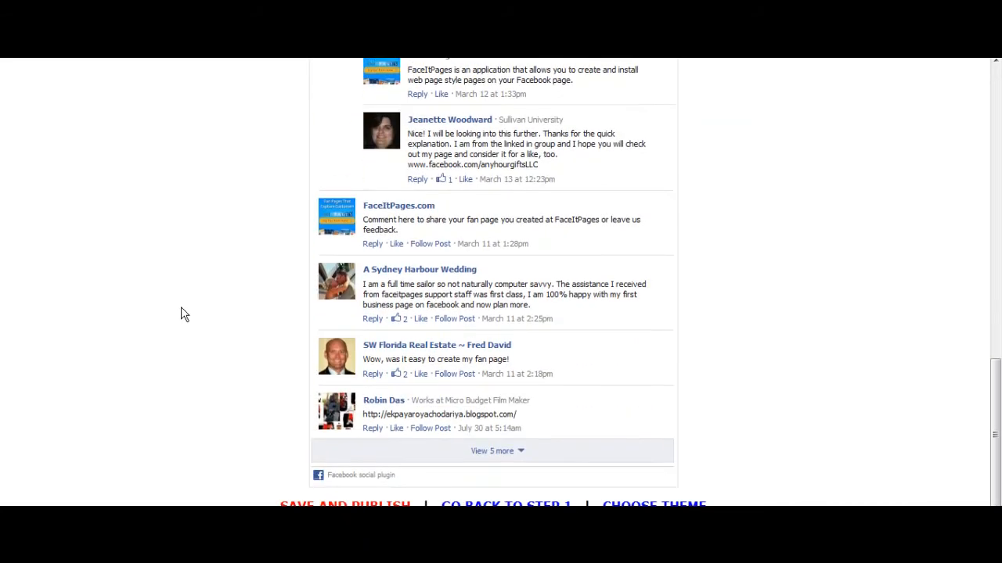
mouse_move(332, 502)
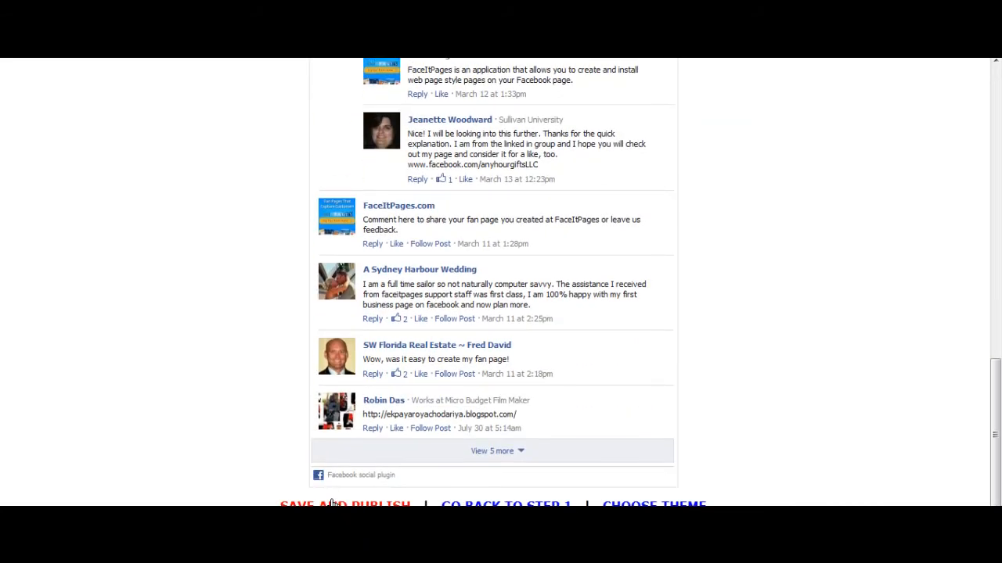
Save and publish the Facebook page, then bring up its sharing options
click(344, 504)
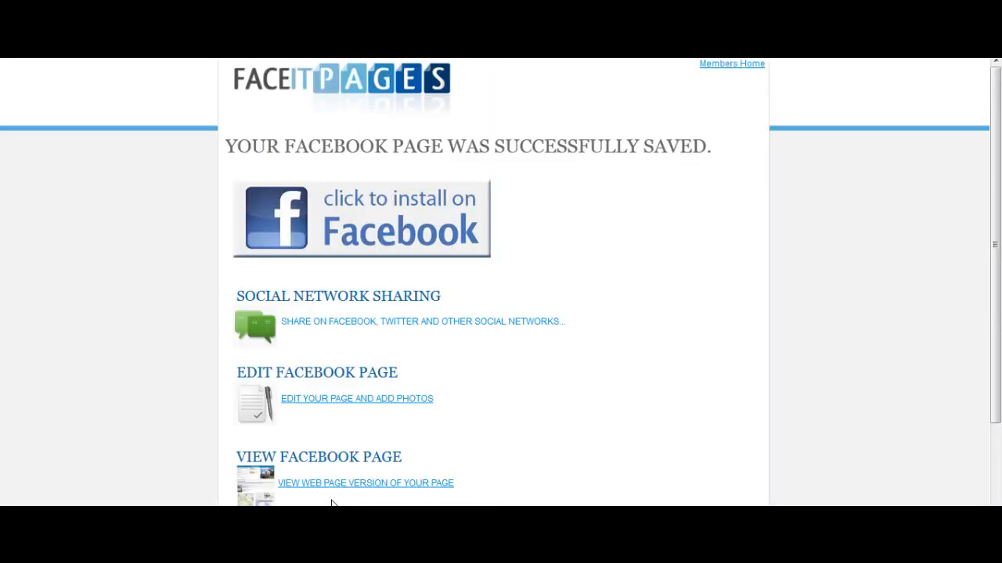
click(254, 325)
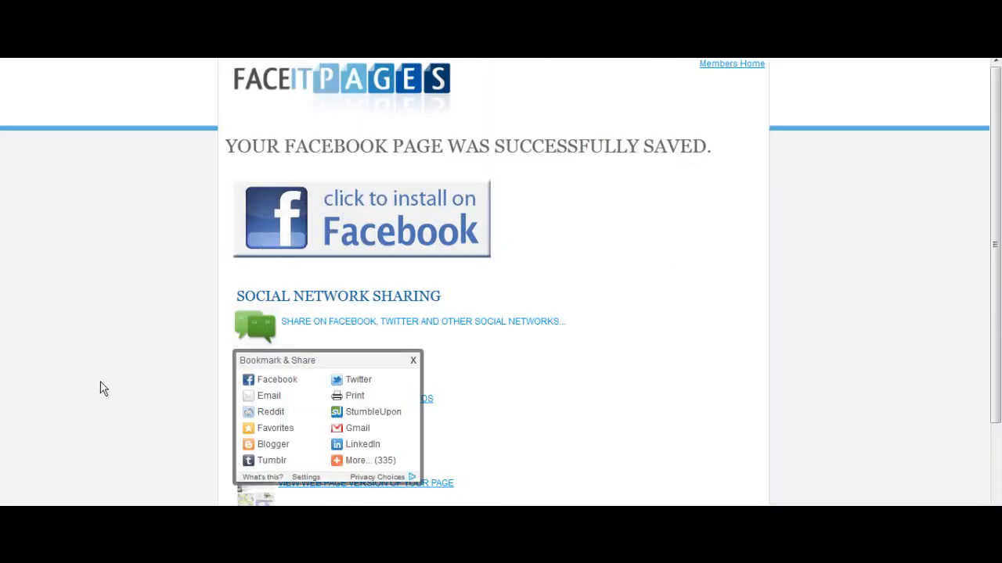